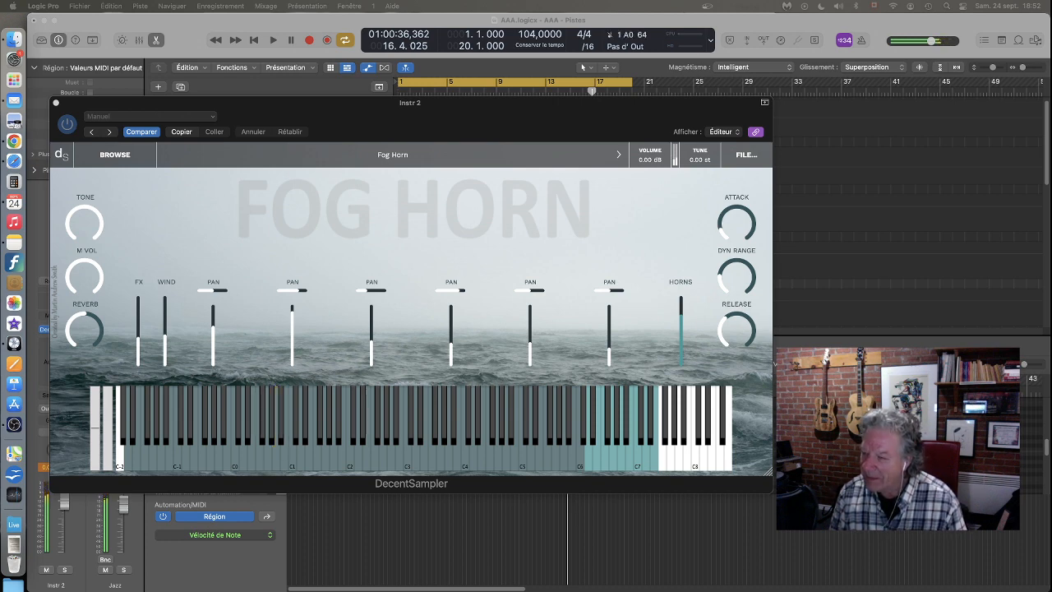
# Audition a few horn-range notes and set the TONE knob to about 13329.
pyautogui.click(276, 428)
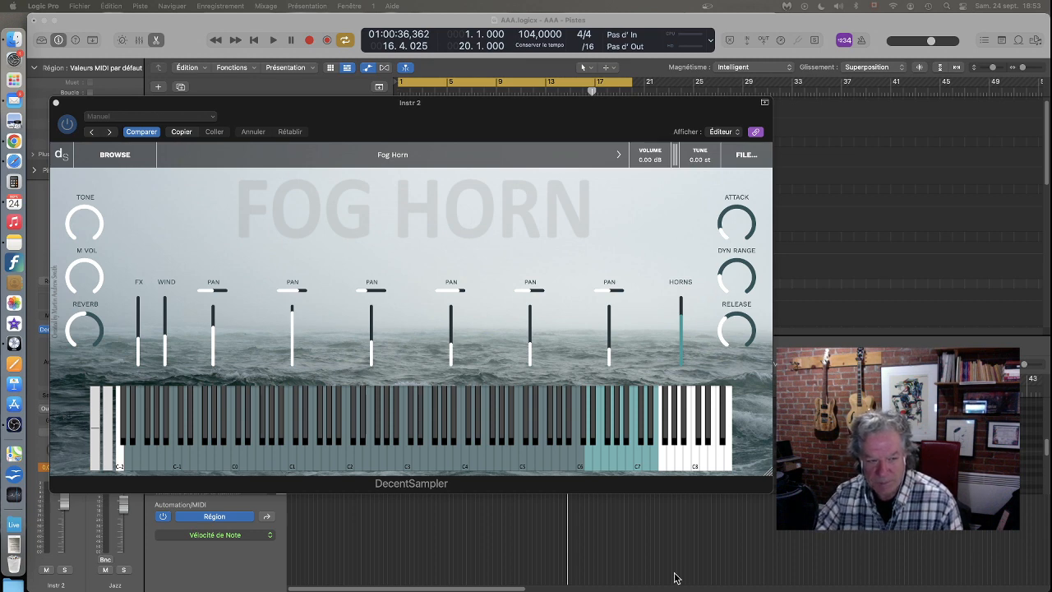
pyautogui.moveTo(211, 335)
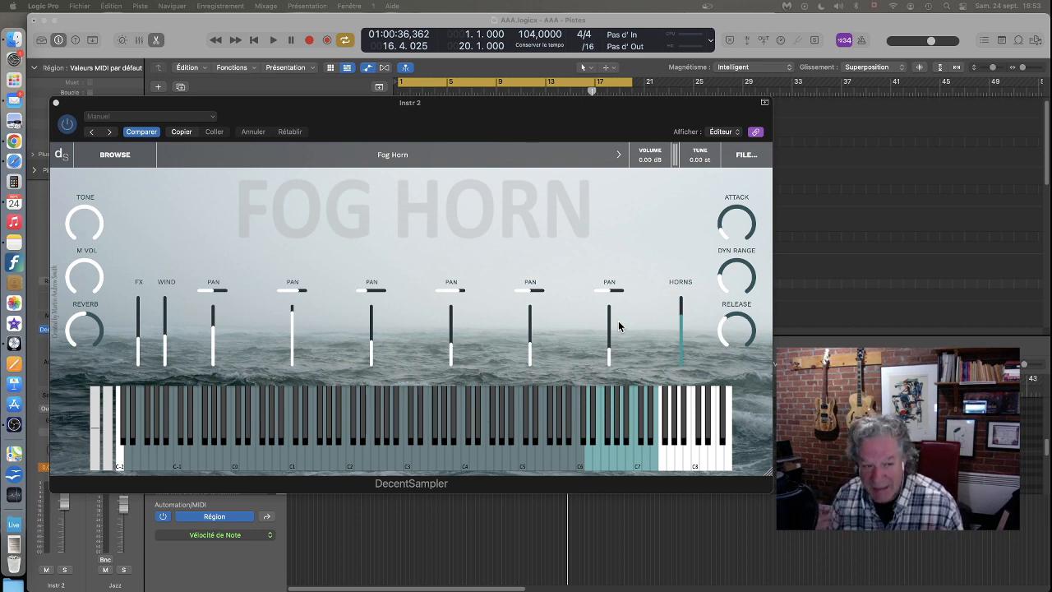
pyautogui.moveTo(674, 277)
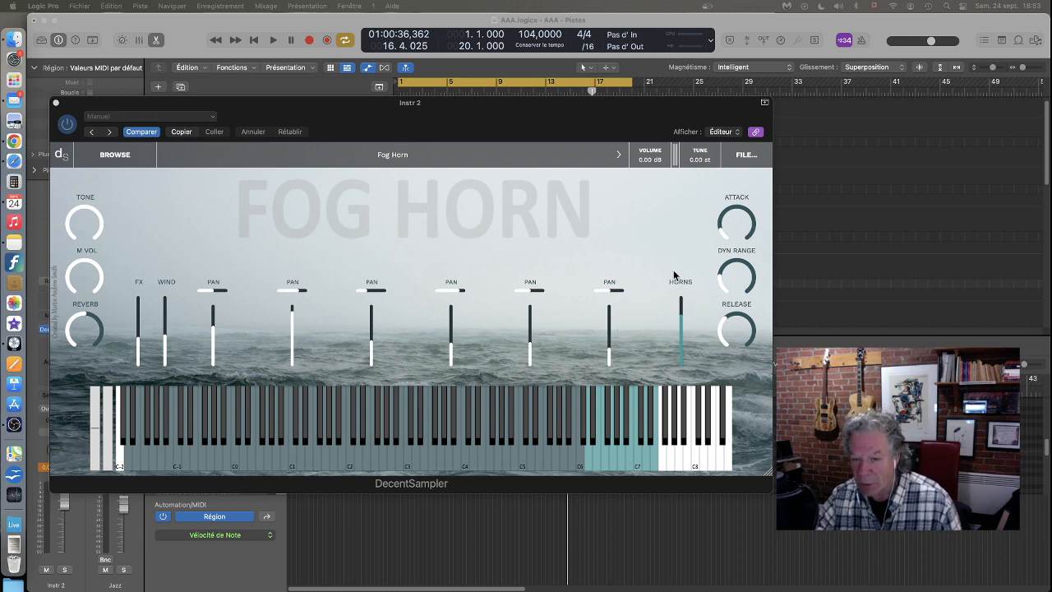
pyautogui.moveTo(693, 364)
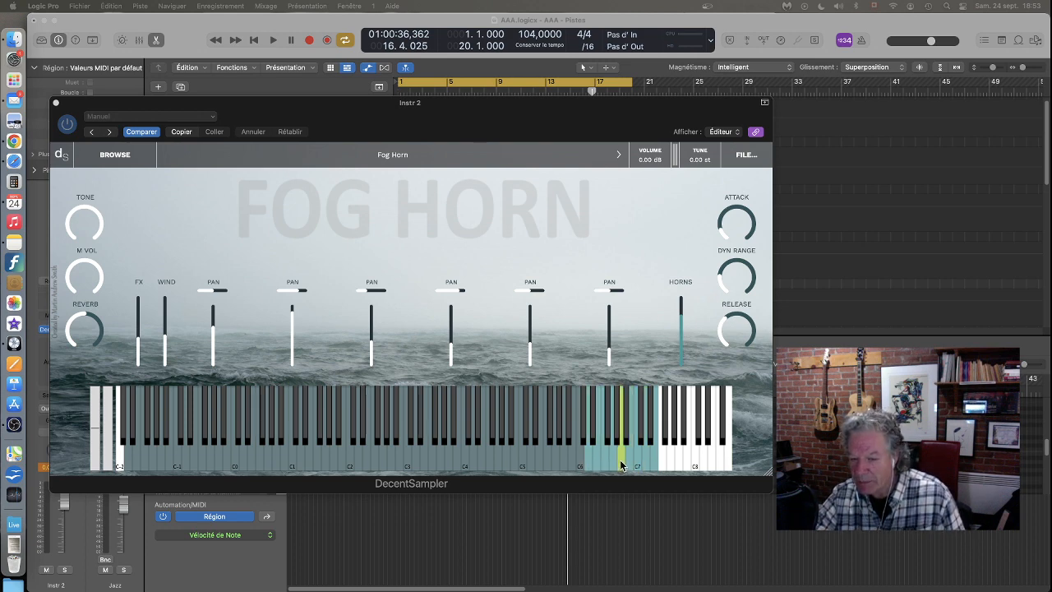
pyautogui.click(618, 436)
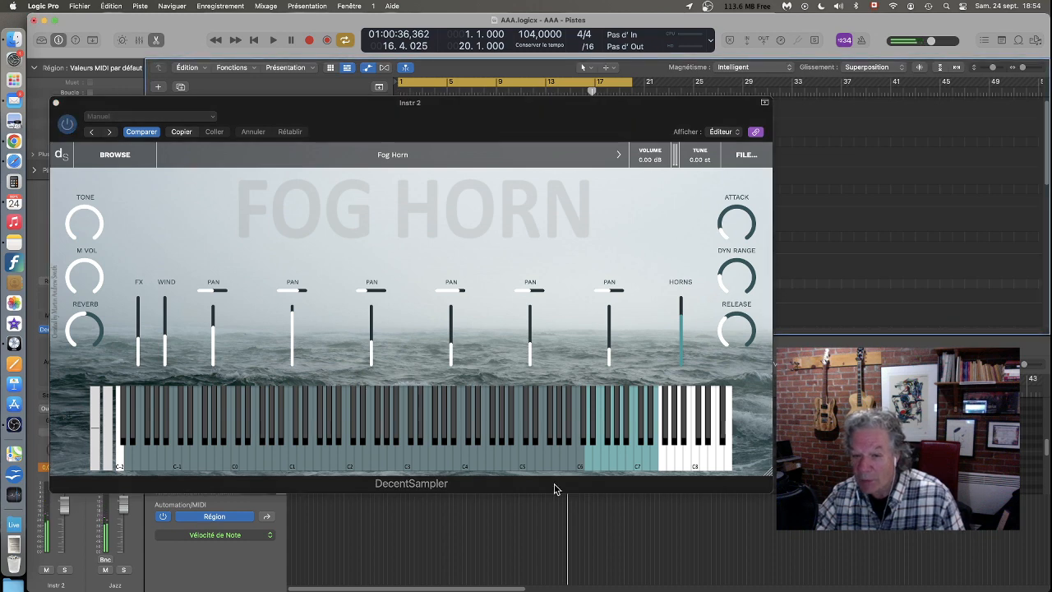
pyautogui.click(654, 444)
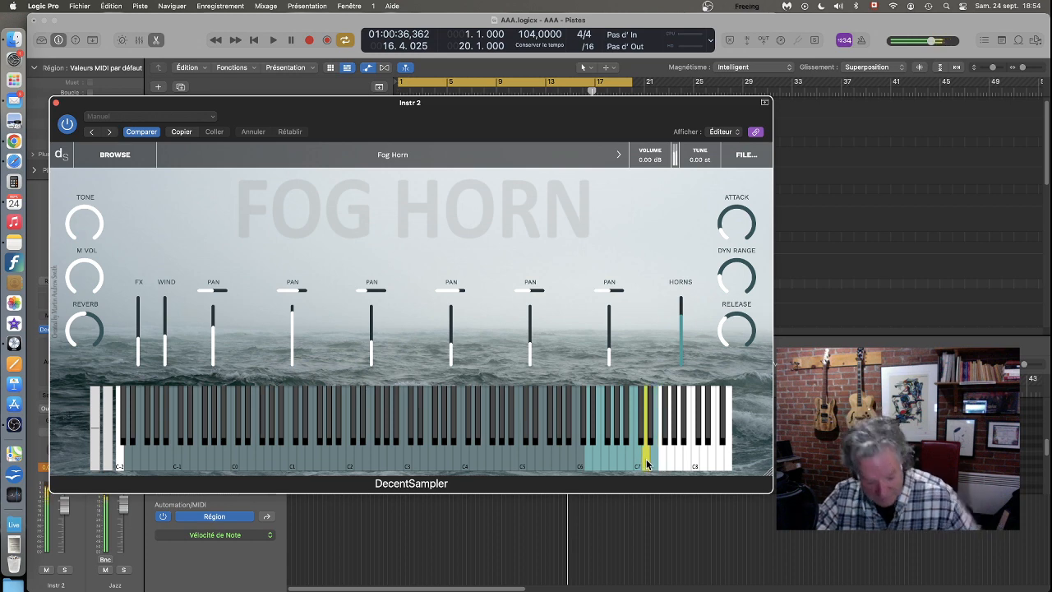
pyautogui.click(300, 427)
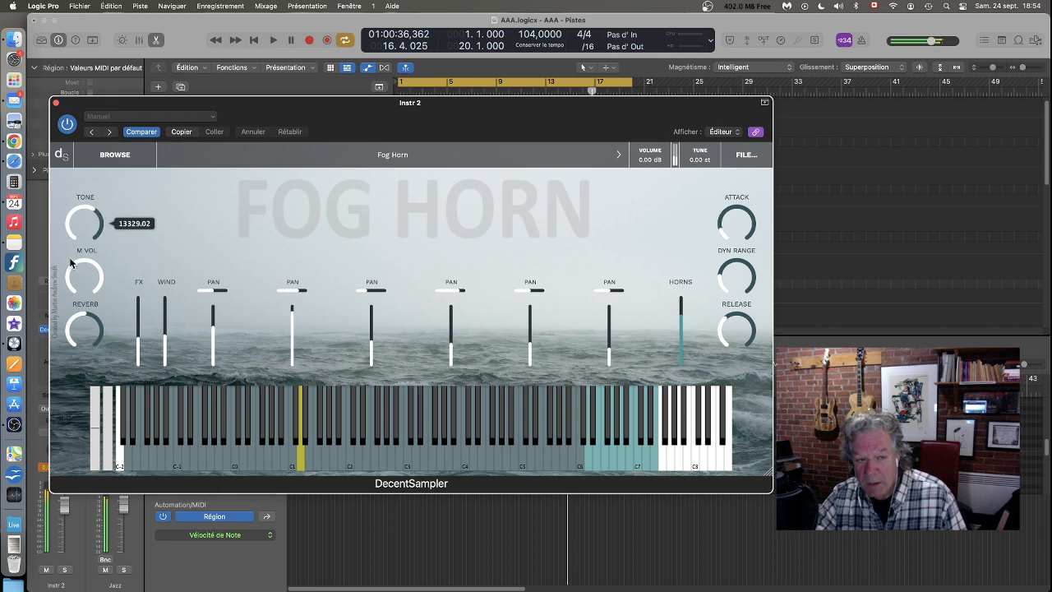
pyautogui.moveTo(86, 222); pyautogui.dragTo(86, 306)
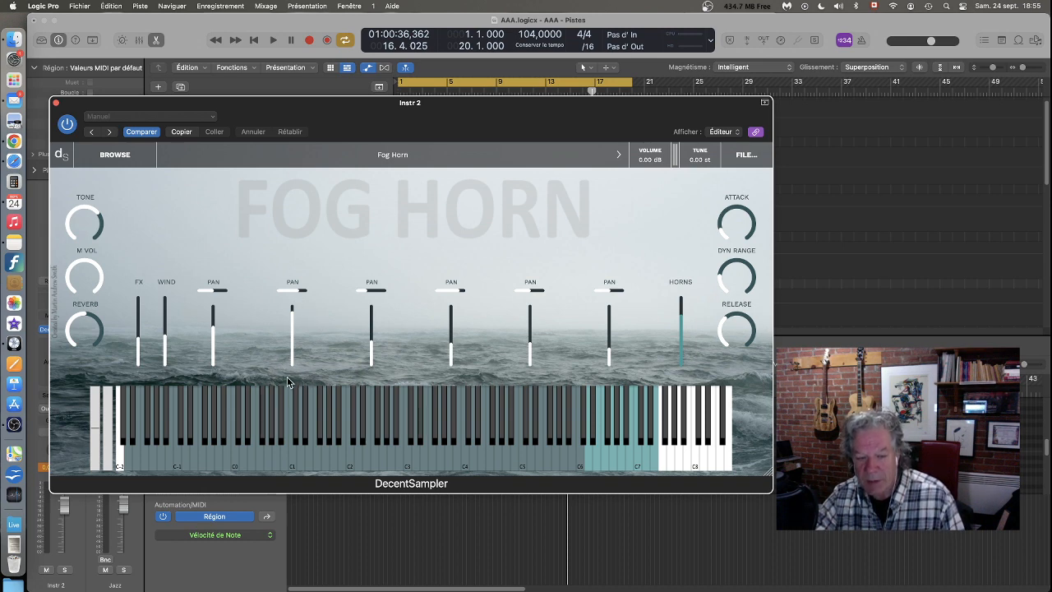
pyautogui.moveTo(302, 321)
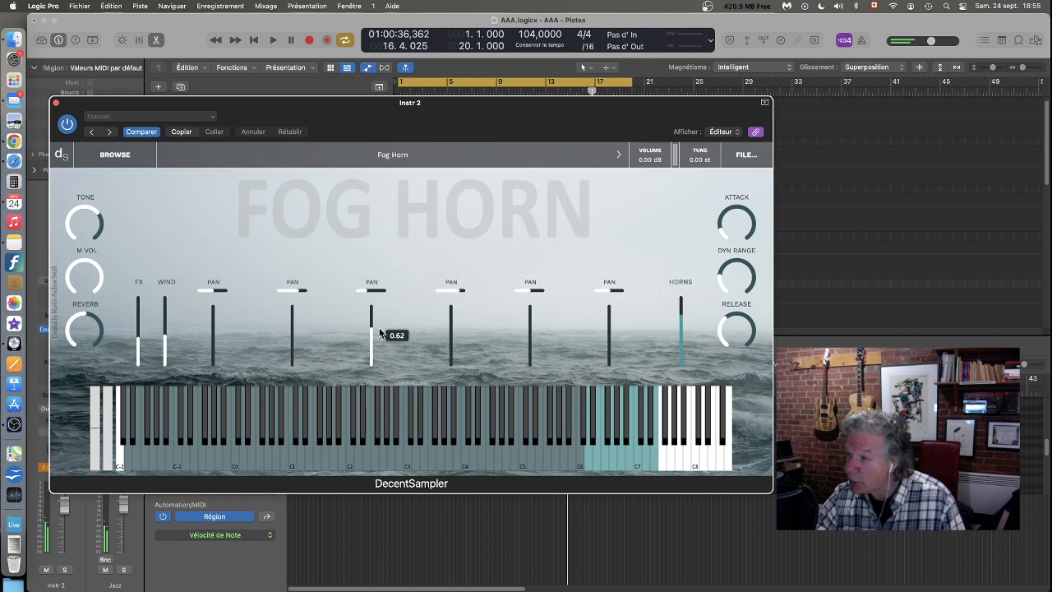
# Set one horn channel's level to about 0.77 and adjust the first channel's fader.
pyautogui.moveTo(371, 337); pyautogui.dragTo(372, 322)
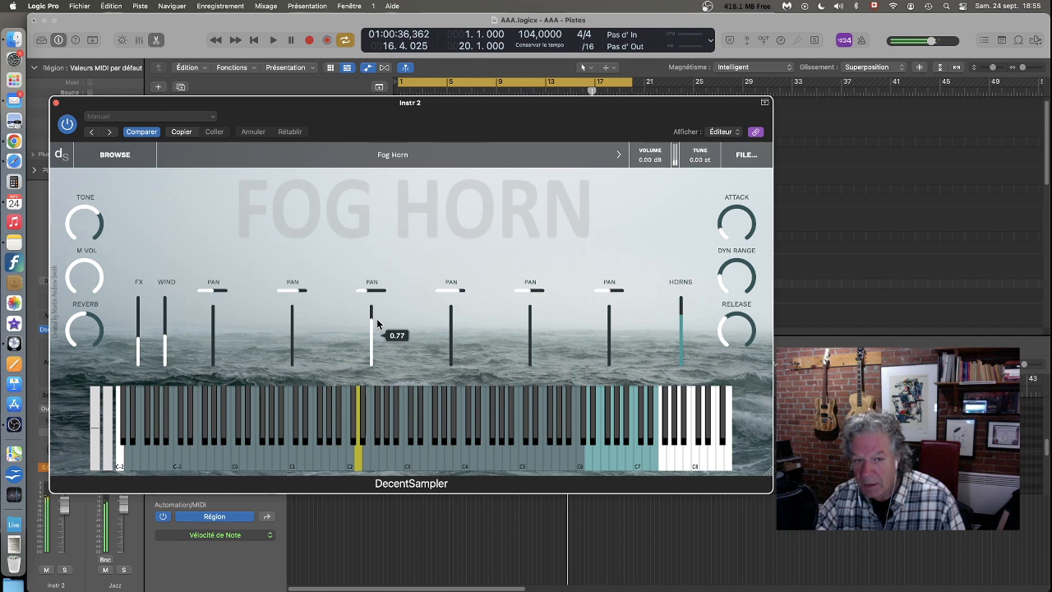
pyautogui.moveTo(371, 313); pyautogui.dragTo(371, 344)
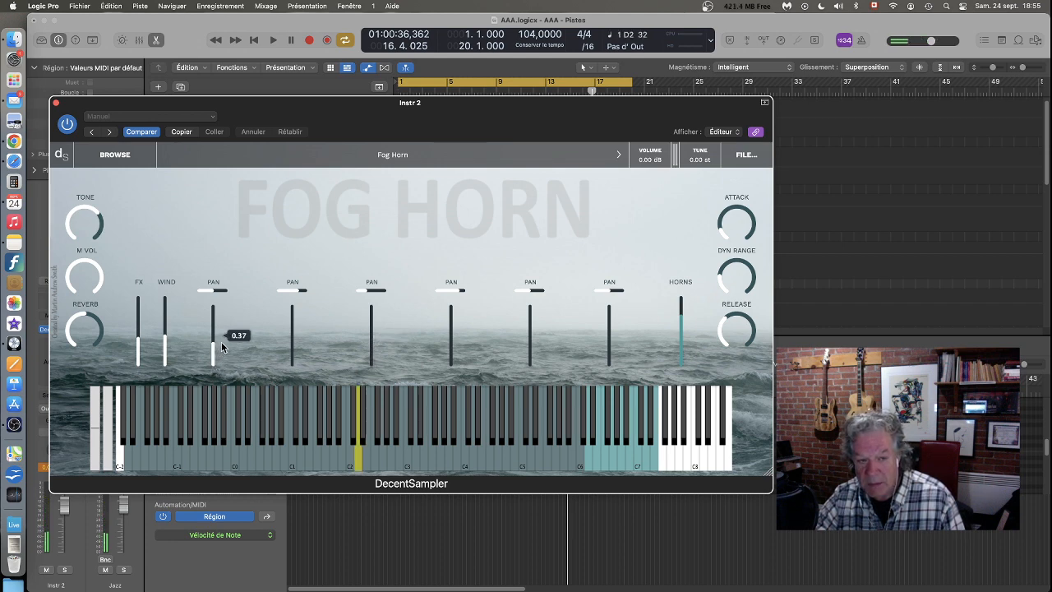
pyautogui.moveTo(214, 345); pyautogui.dragTo(214, 325)
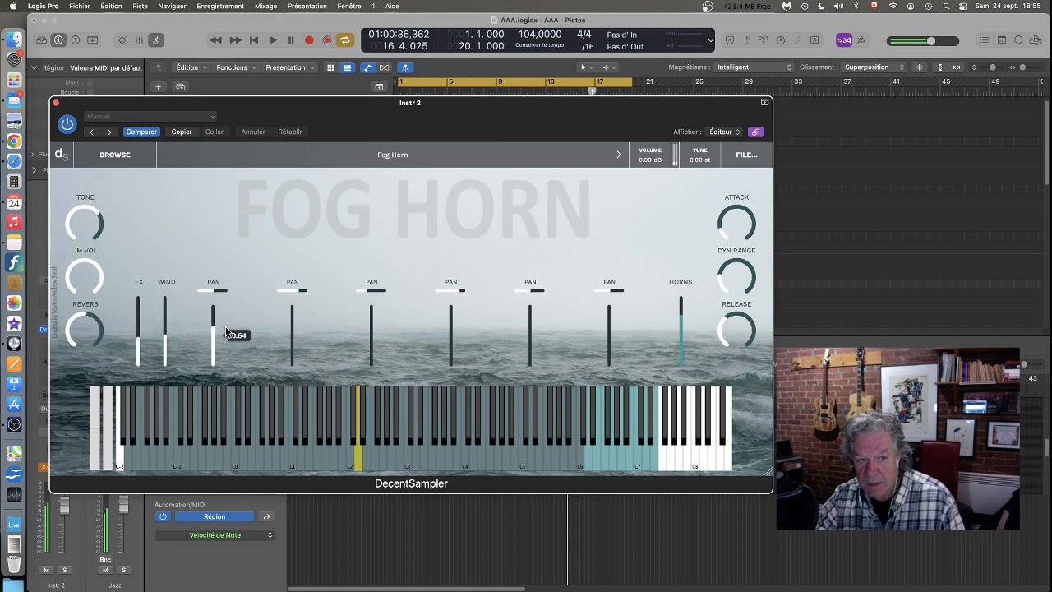
pyautogui.moveTo(212, 329); pyautogui.dragTo(212, 316)
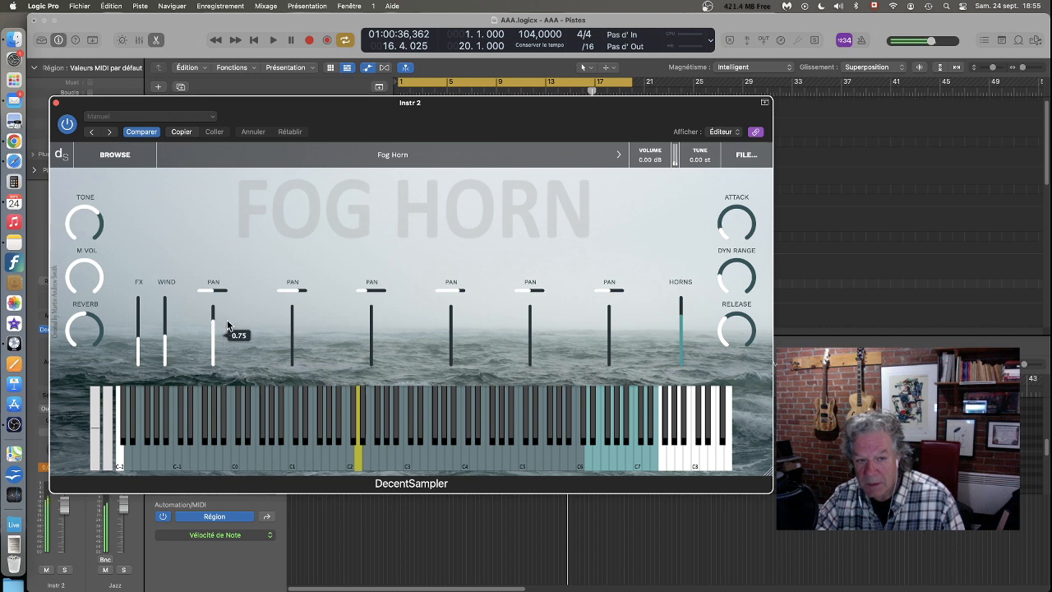
pyautogui.moveTo(214, 325); pyautogui.dragTo(213, 344)
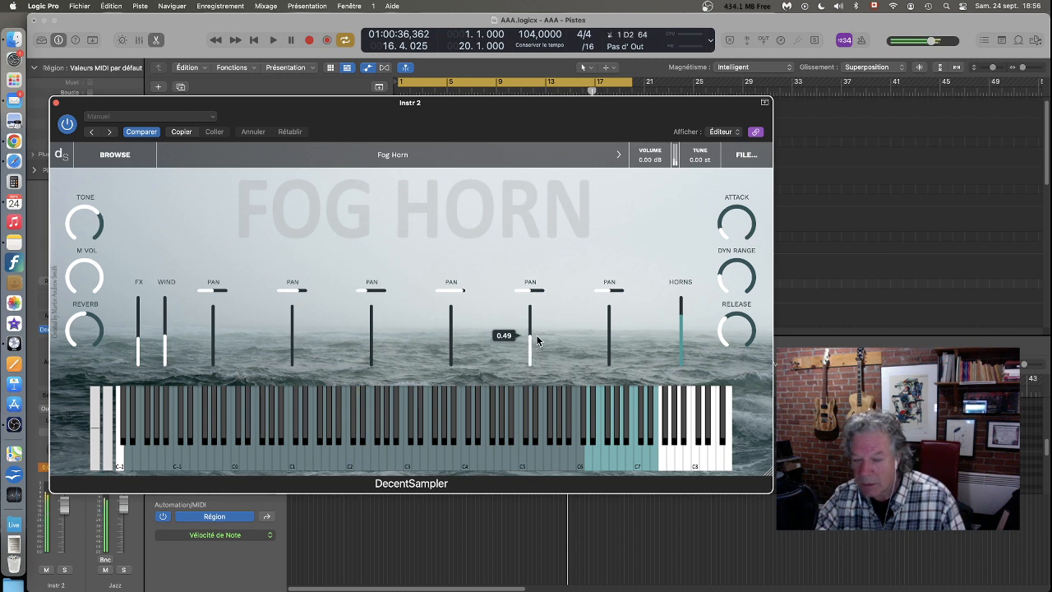
# Raise the fifth horn channel's level and set the last channel to about 0.5.
pyautogui.moveTo(529, 335); pyautogui.dragTo(529, 348)
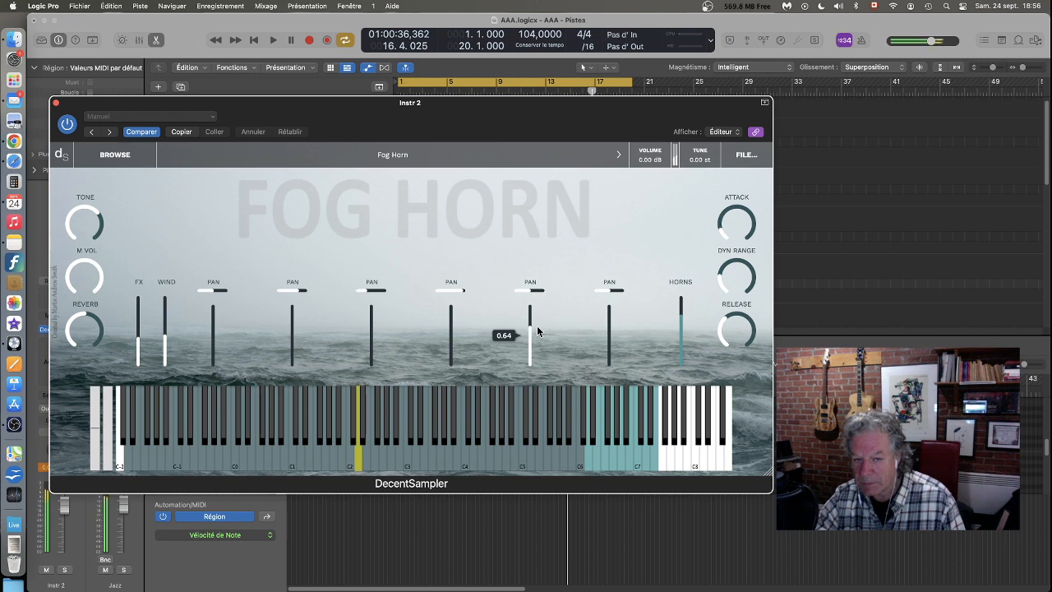
pyautogui.moveTo(529, 335); pyautogui.dragTo(530, 360)
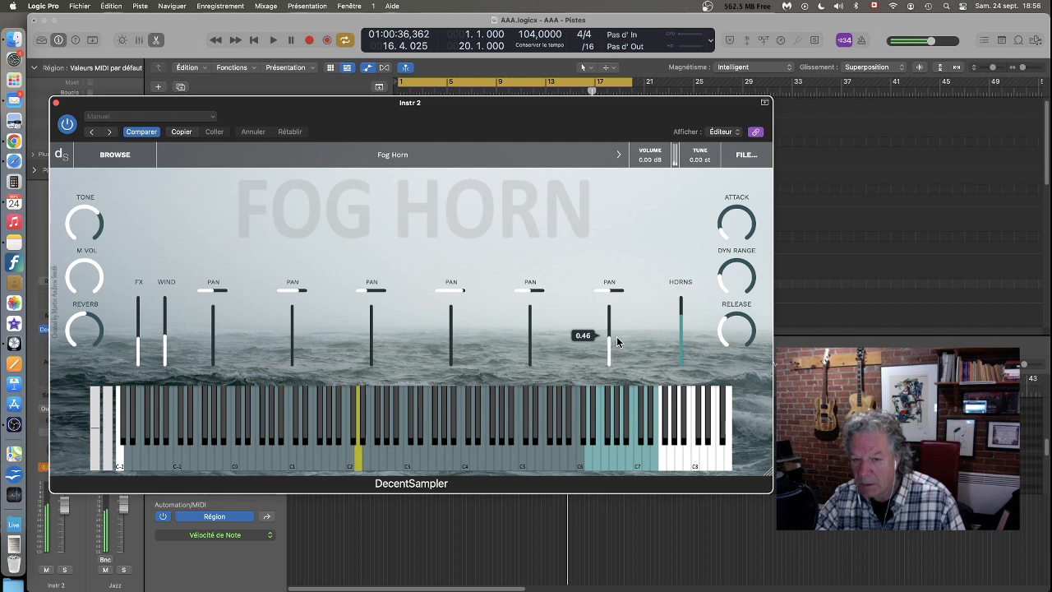
pyautogui.moveTo(609, 345); pyautogui.dragTo(608, 326)
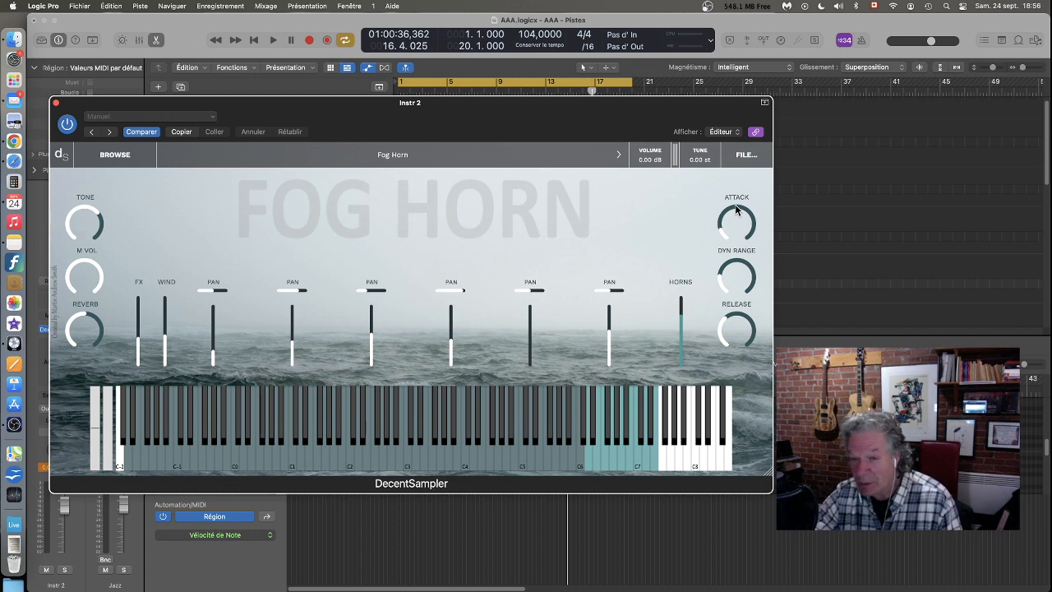
pyautogui.moveTo(737, 316)
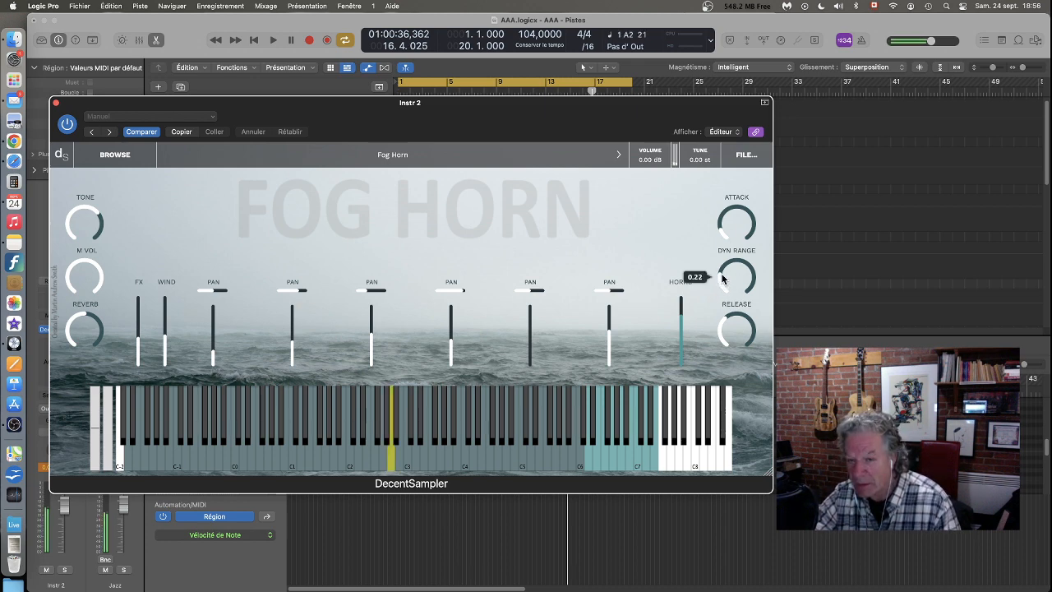
# Lower the HORNS fader to roughly 0.22 and fine-tune it.
pyautogui.moveTo(736, 276); pyautogui.dragTo(736, 238)
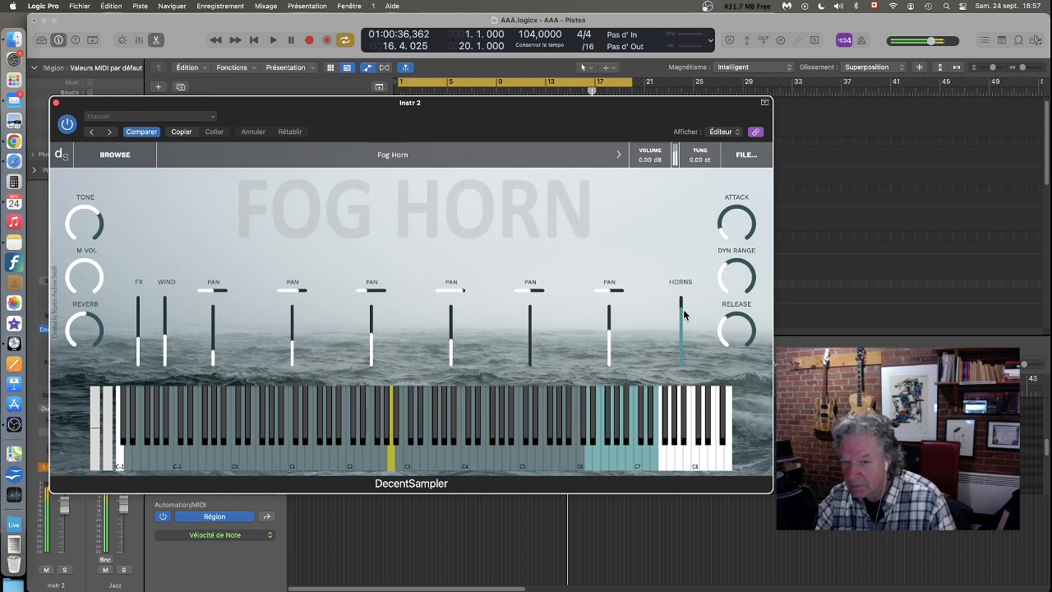
pyautogui.moveTo(680, 312); pyautogui.dragTo(681, 337)
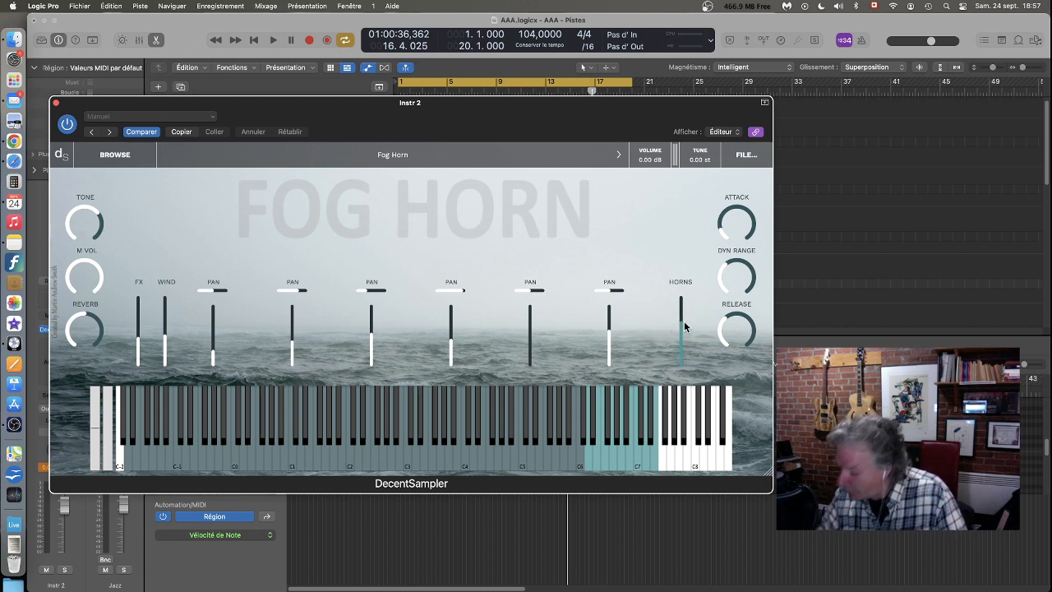
pyautogui.click(601, 428)
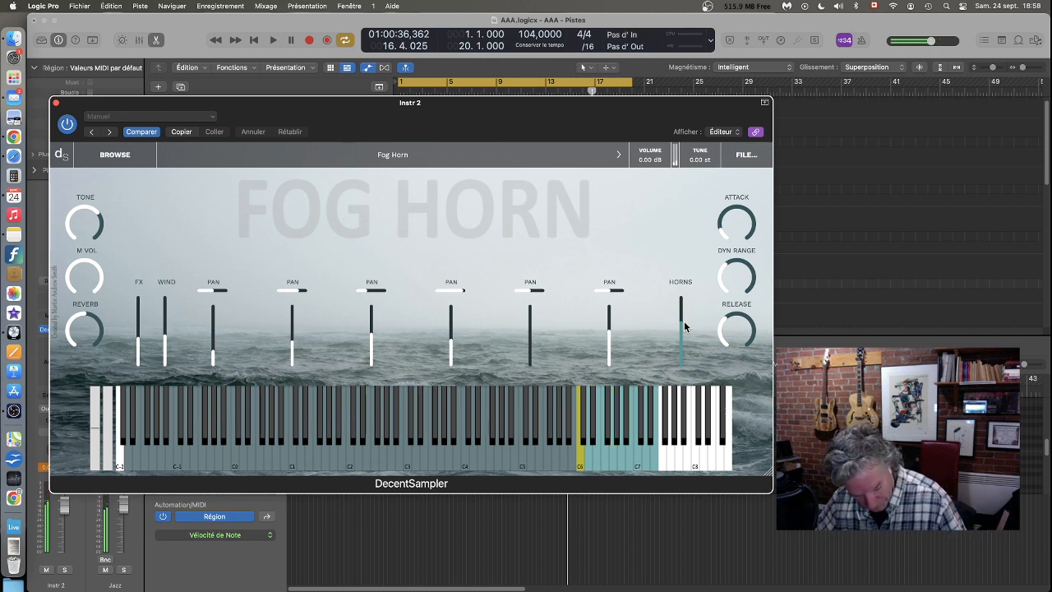
pyautogui.click(293, 419)
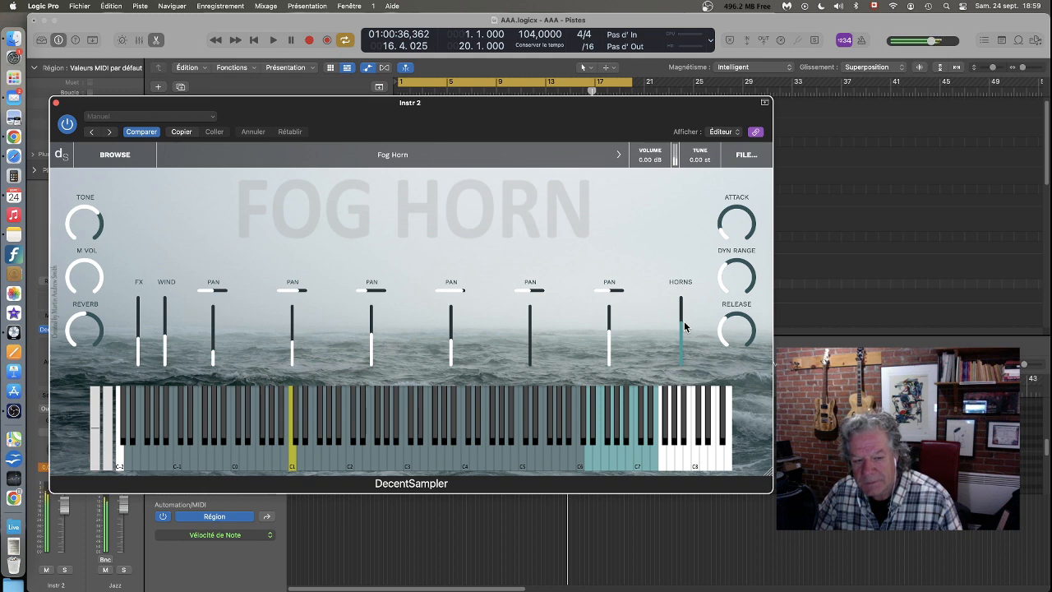
pyautogui.click(293, 419)
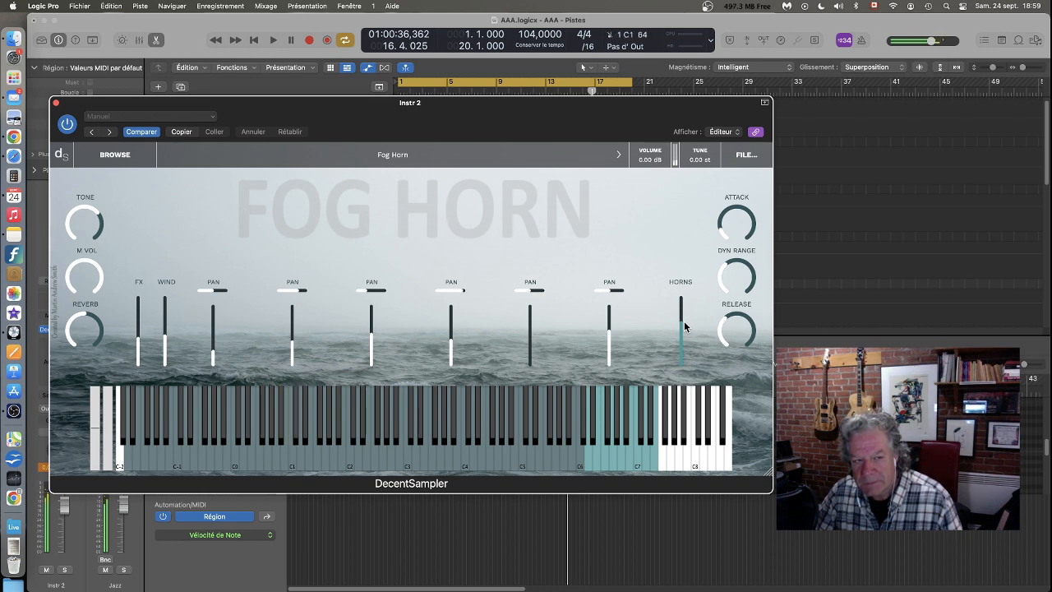